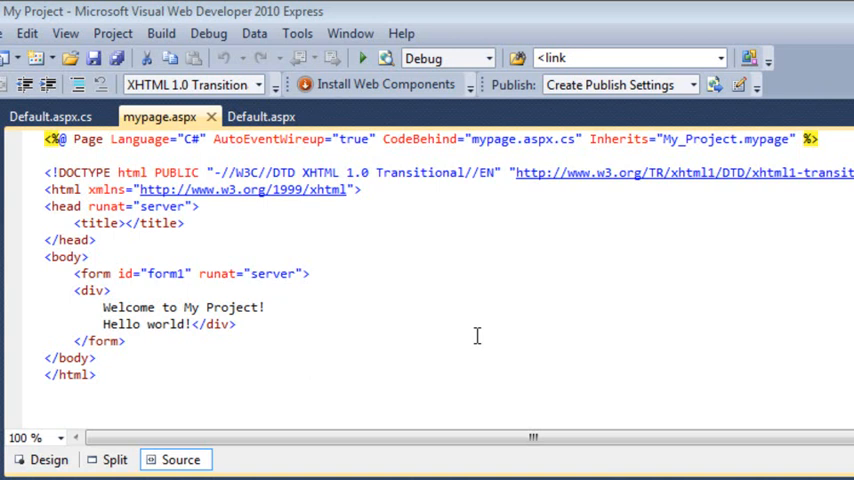
{"action": "mouse_move", "coordinate": [92, 308]}
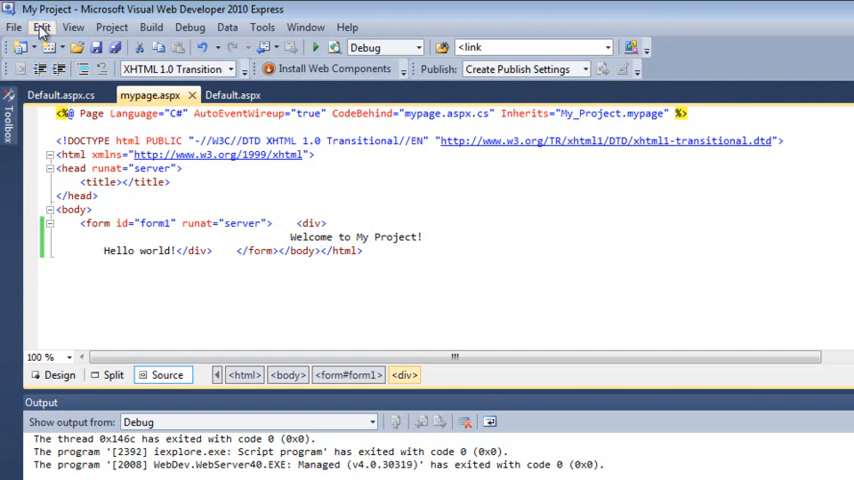
Re-indent the mypage.aspx markup with Edit > Format Document
{"action": "left_click", "coordinate": [42, 28]}
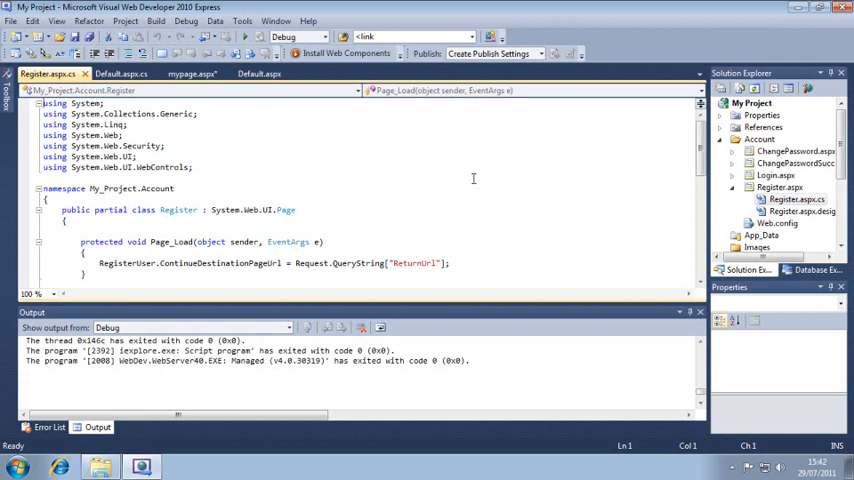
Push the Page_Load lines in Register.aspx.cs out of alignment with stray spaces
{"action": "left_click", "coordinate": [60, 240]}
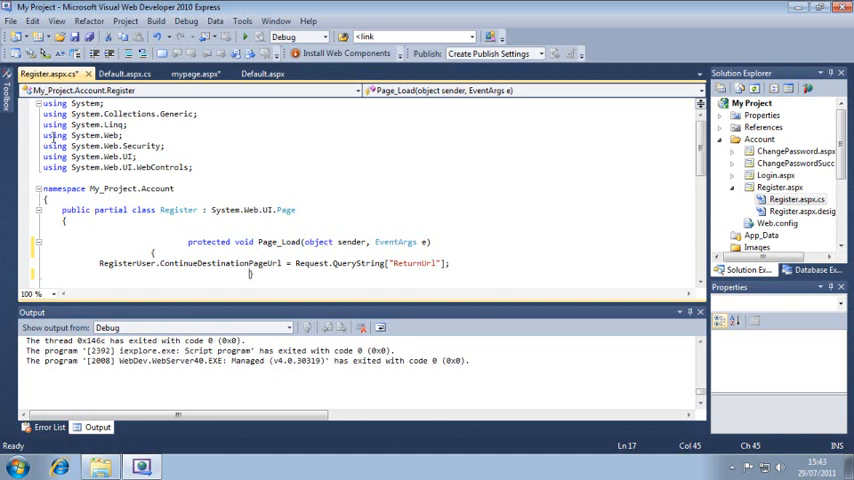
Re-indent Register.aspx.cs with Edit > Format Document so Page_Load lines up again
{"action": "left_click", "coordinate": [32, 20]}
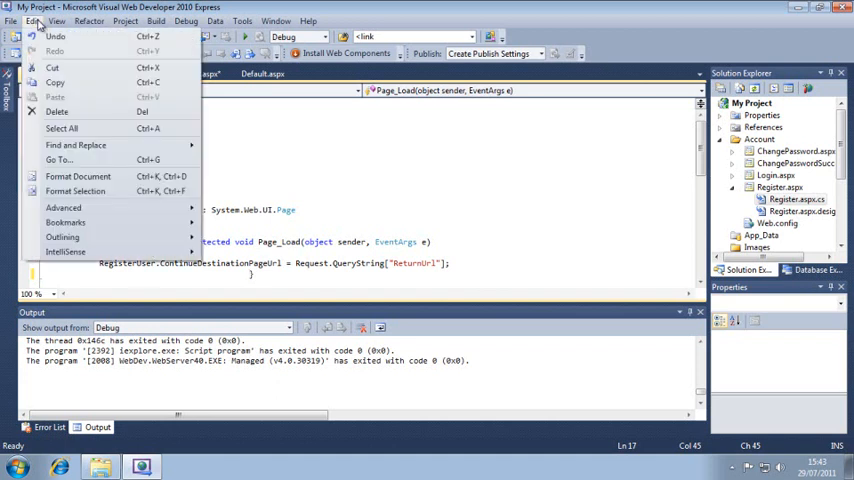
{"action": "mouse_move", "coordinate": [78, 176]}
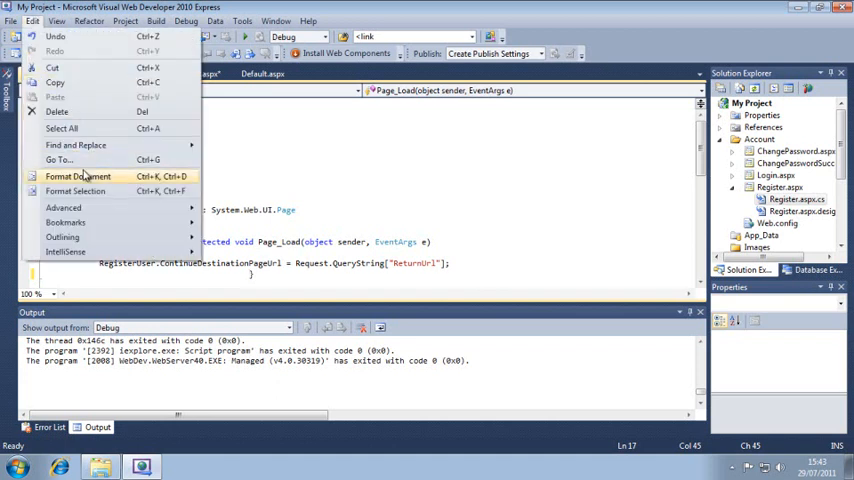
{"action": "left_click", "coordinate": [76, 176]}
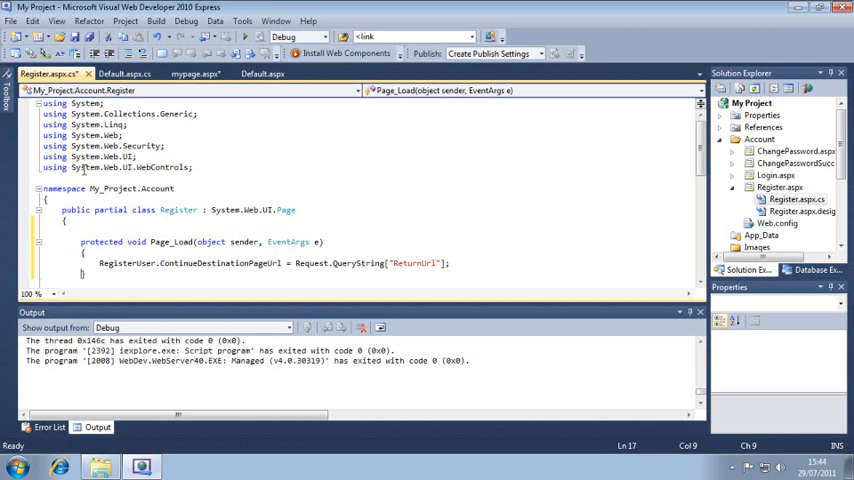
Review the HTML Formatting and Validation options for mypage.aspx and dismiss them with OK
{"action": "left_click", "coordinate": [242, 20]}
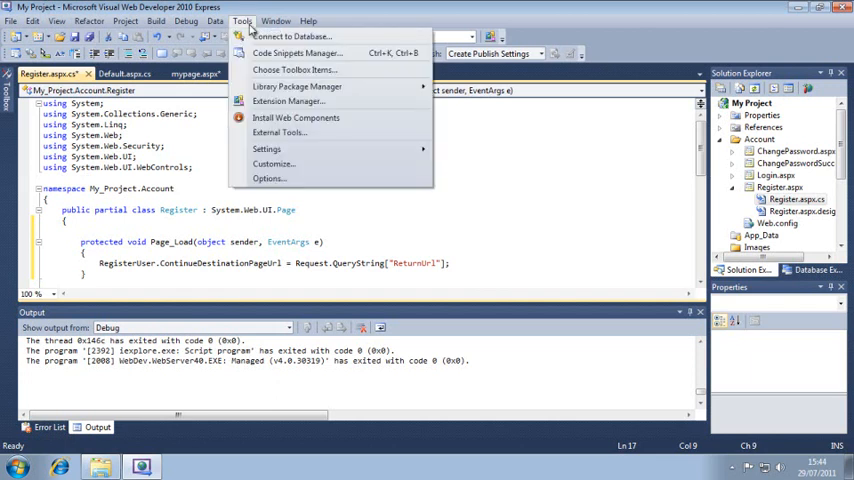
{"action": "left_click", "coordinate": [268, 178]}
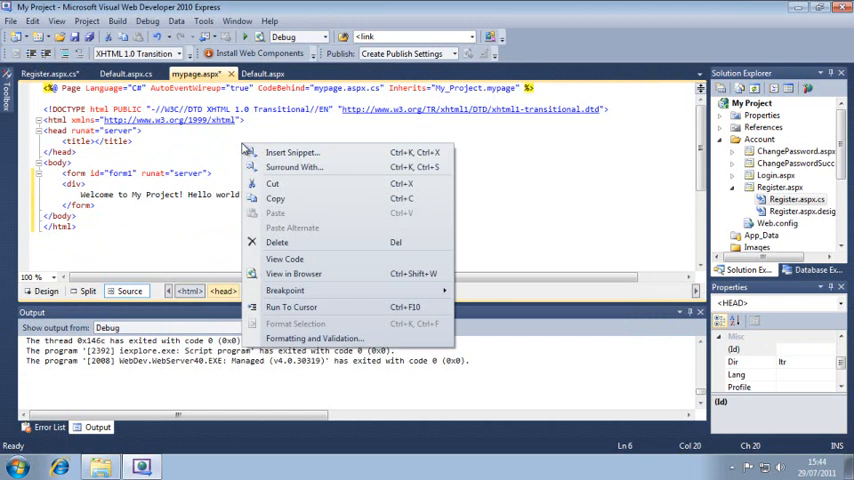
{"action": "left_click", "coordinate": [314, 338]}
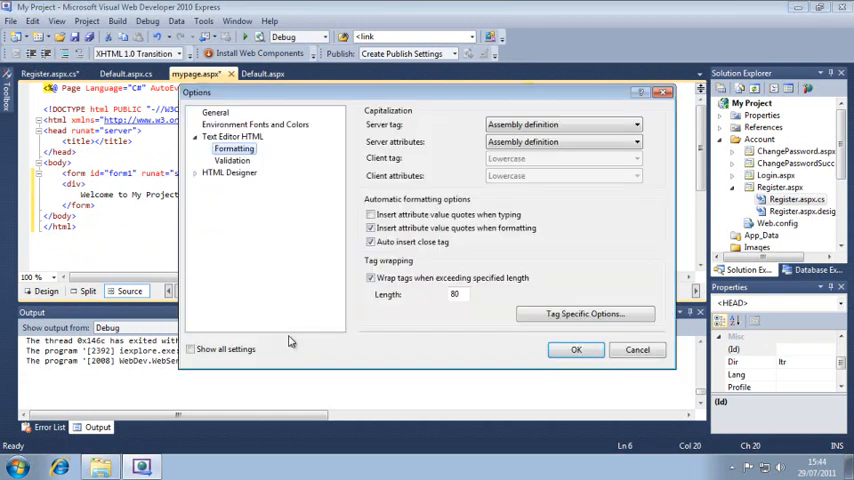
{"action": "left_click", "coordinate": [576, 348]}
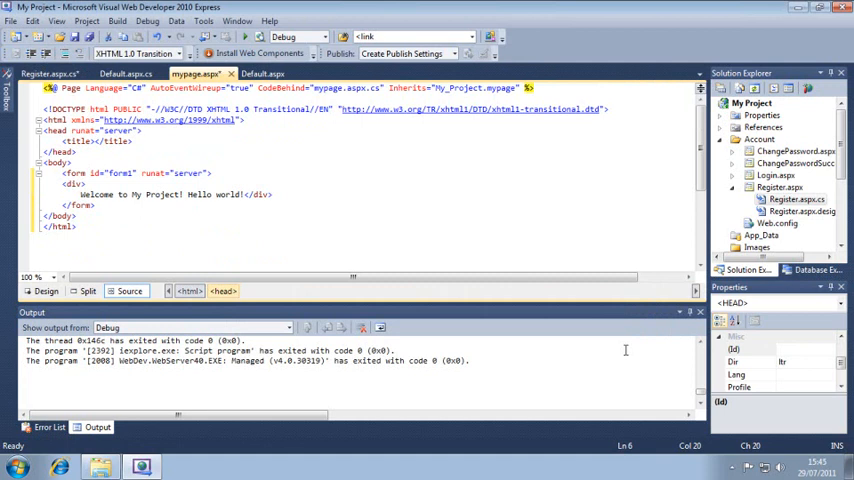